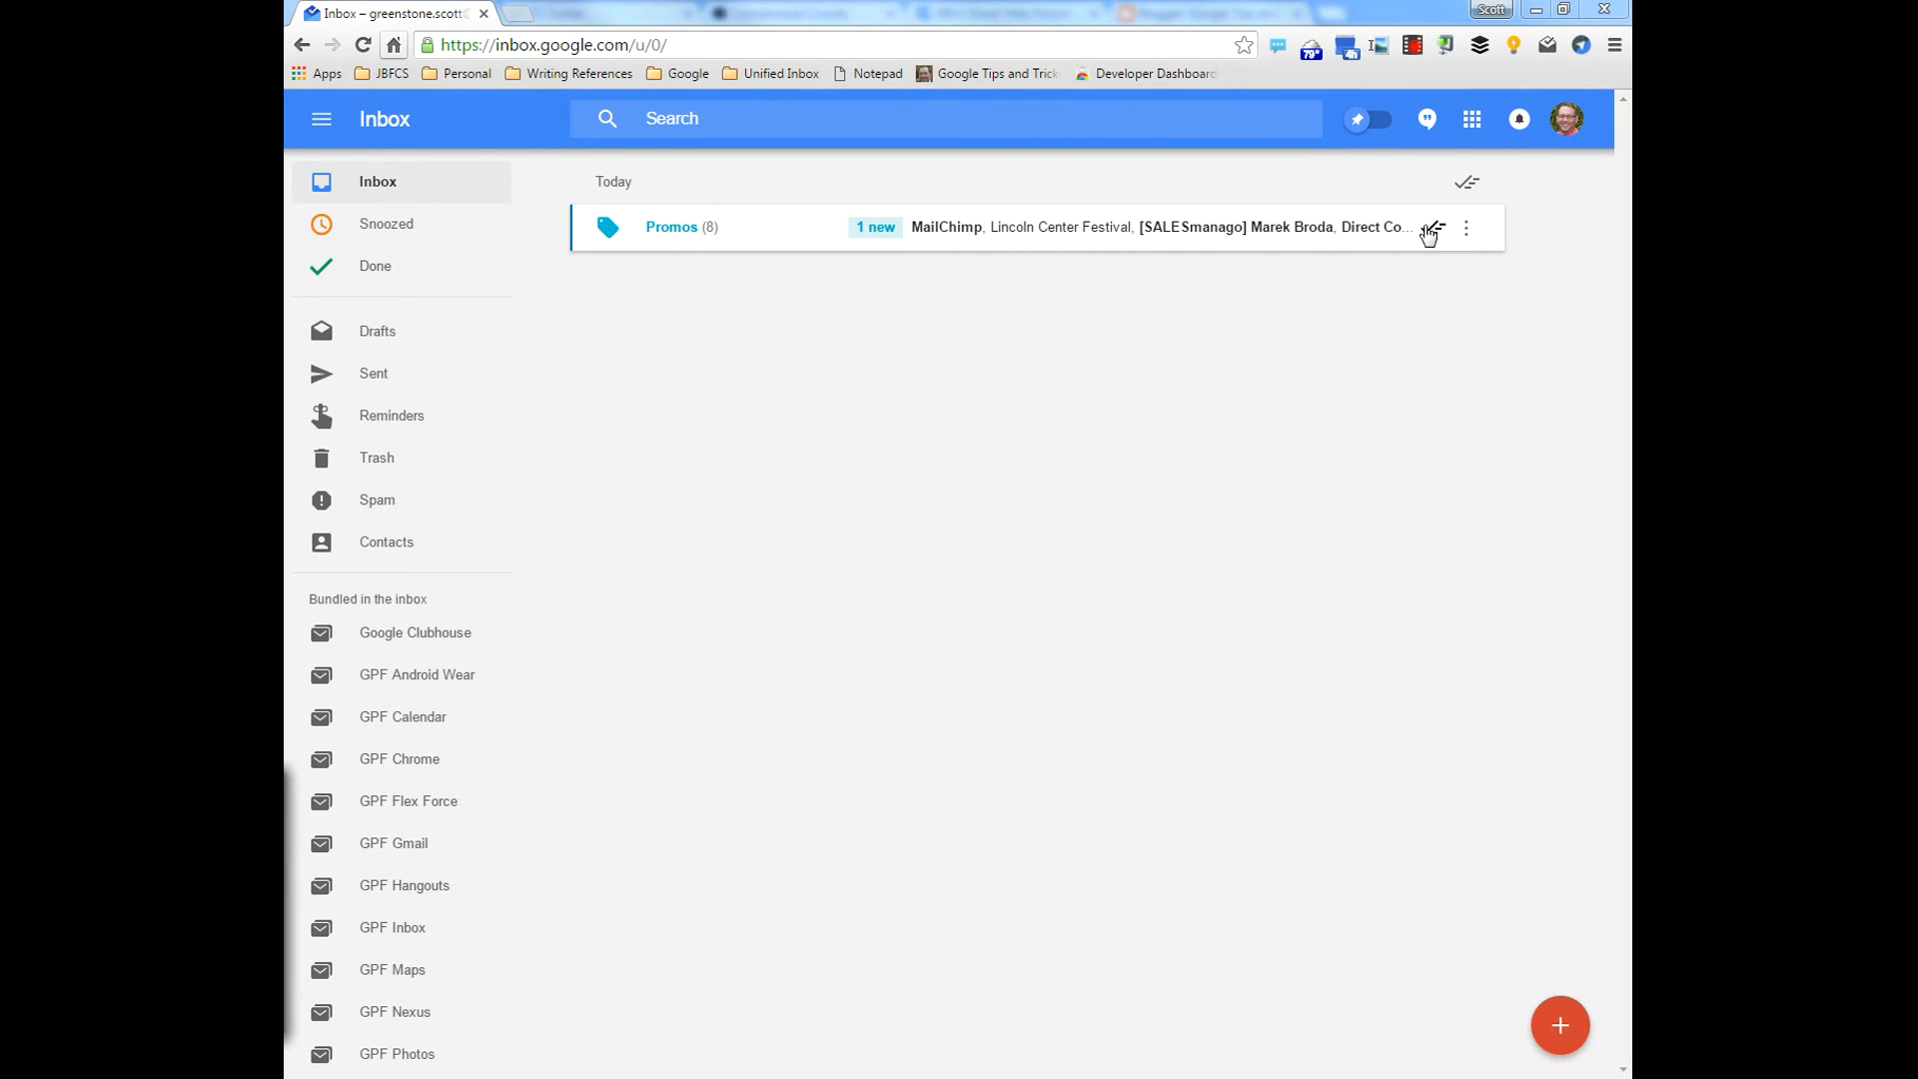
mouse_move(1432, 228)
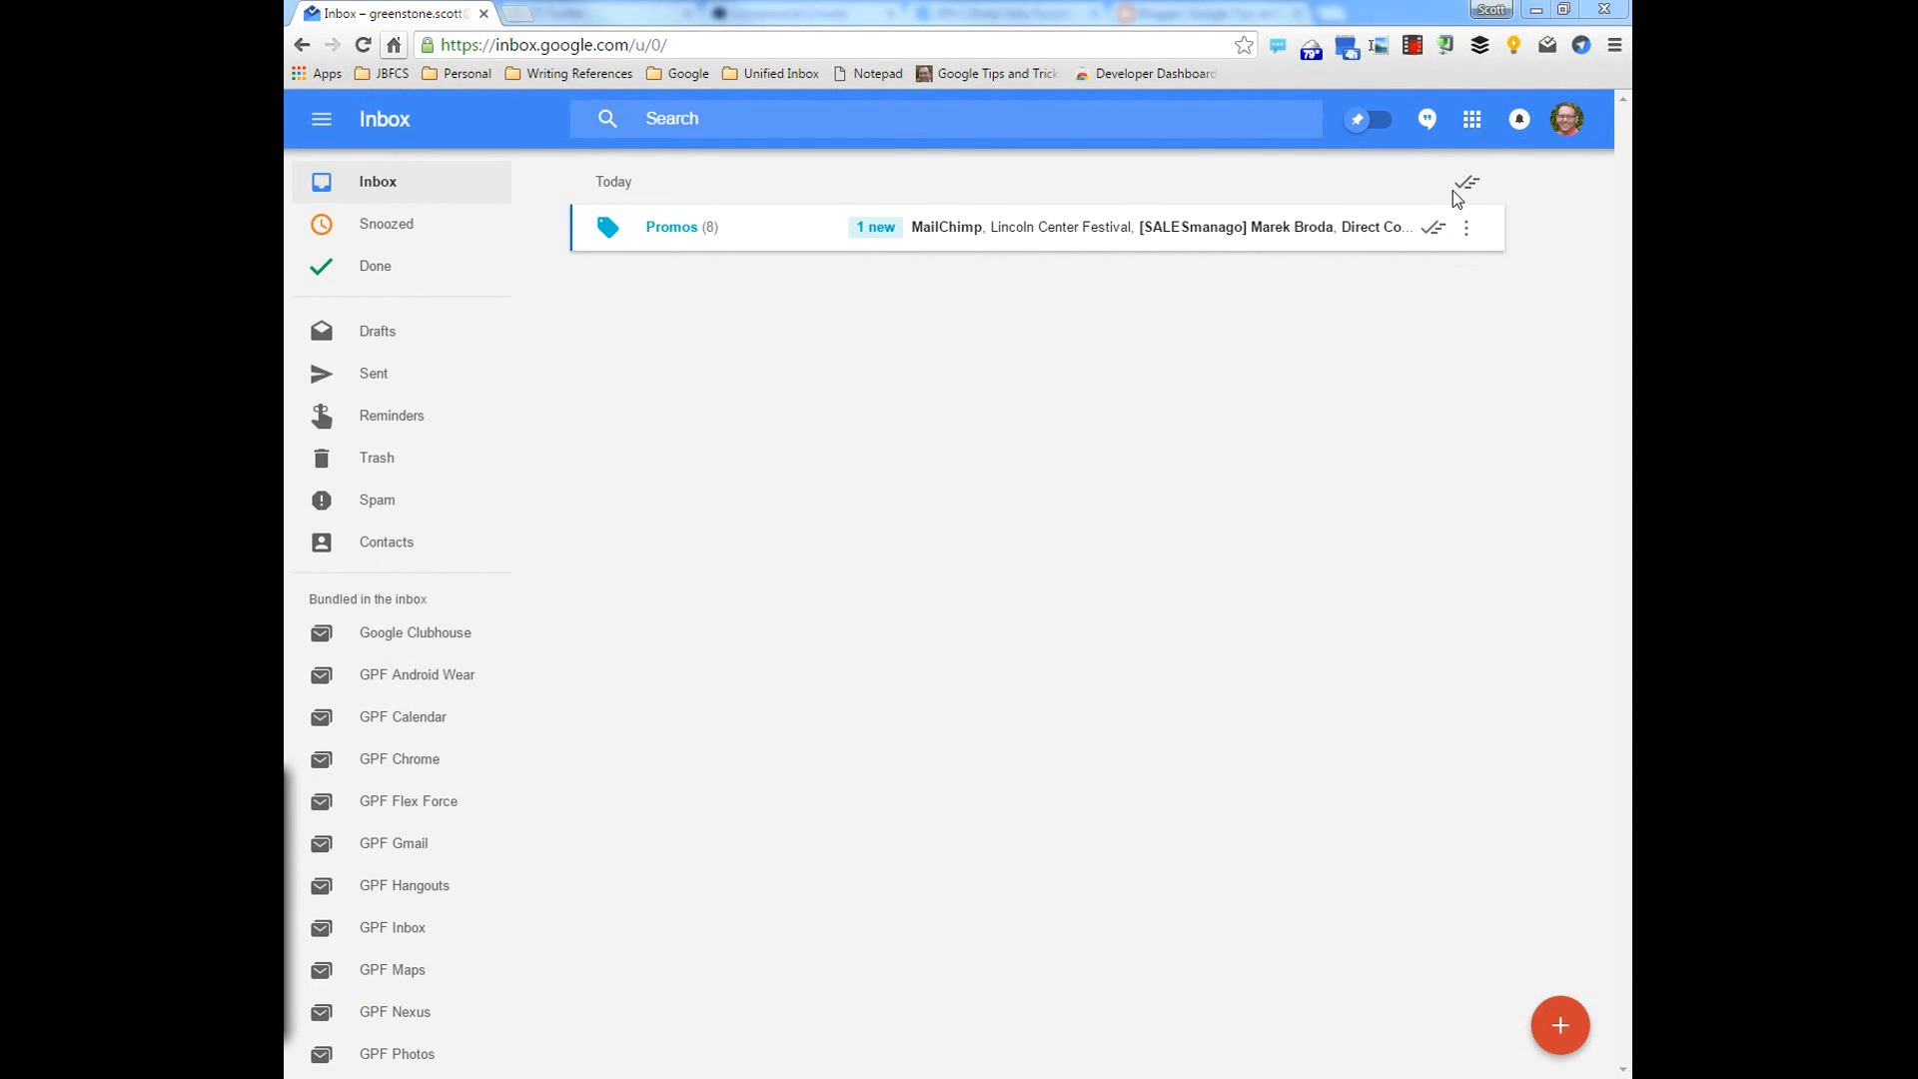
mouse_move(1466, 186)
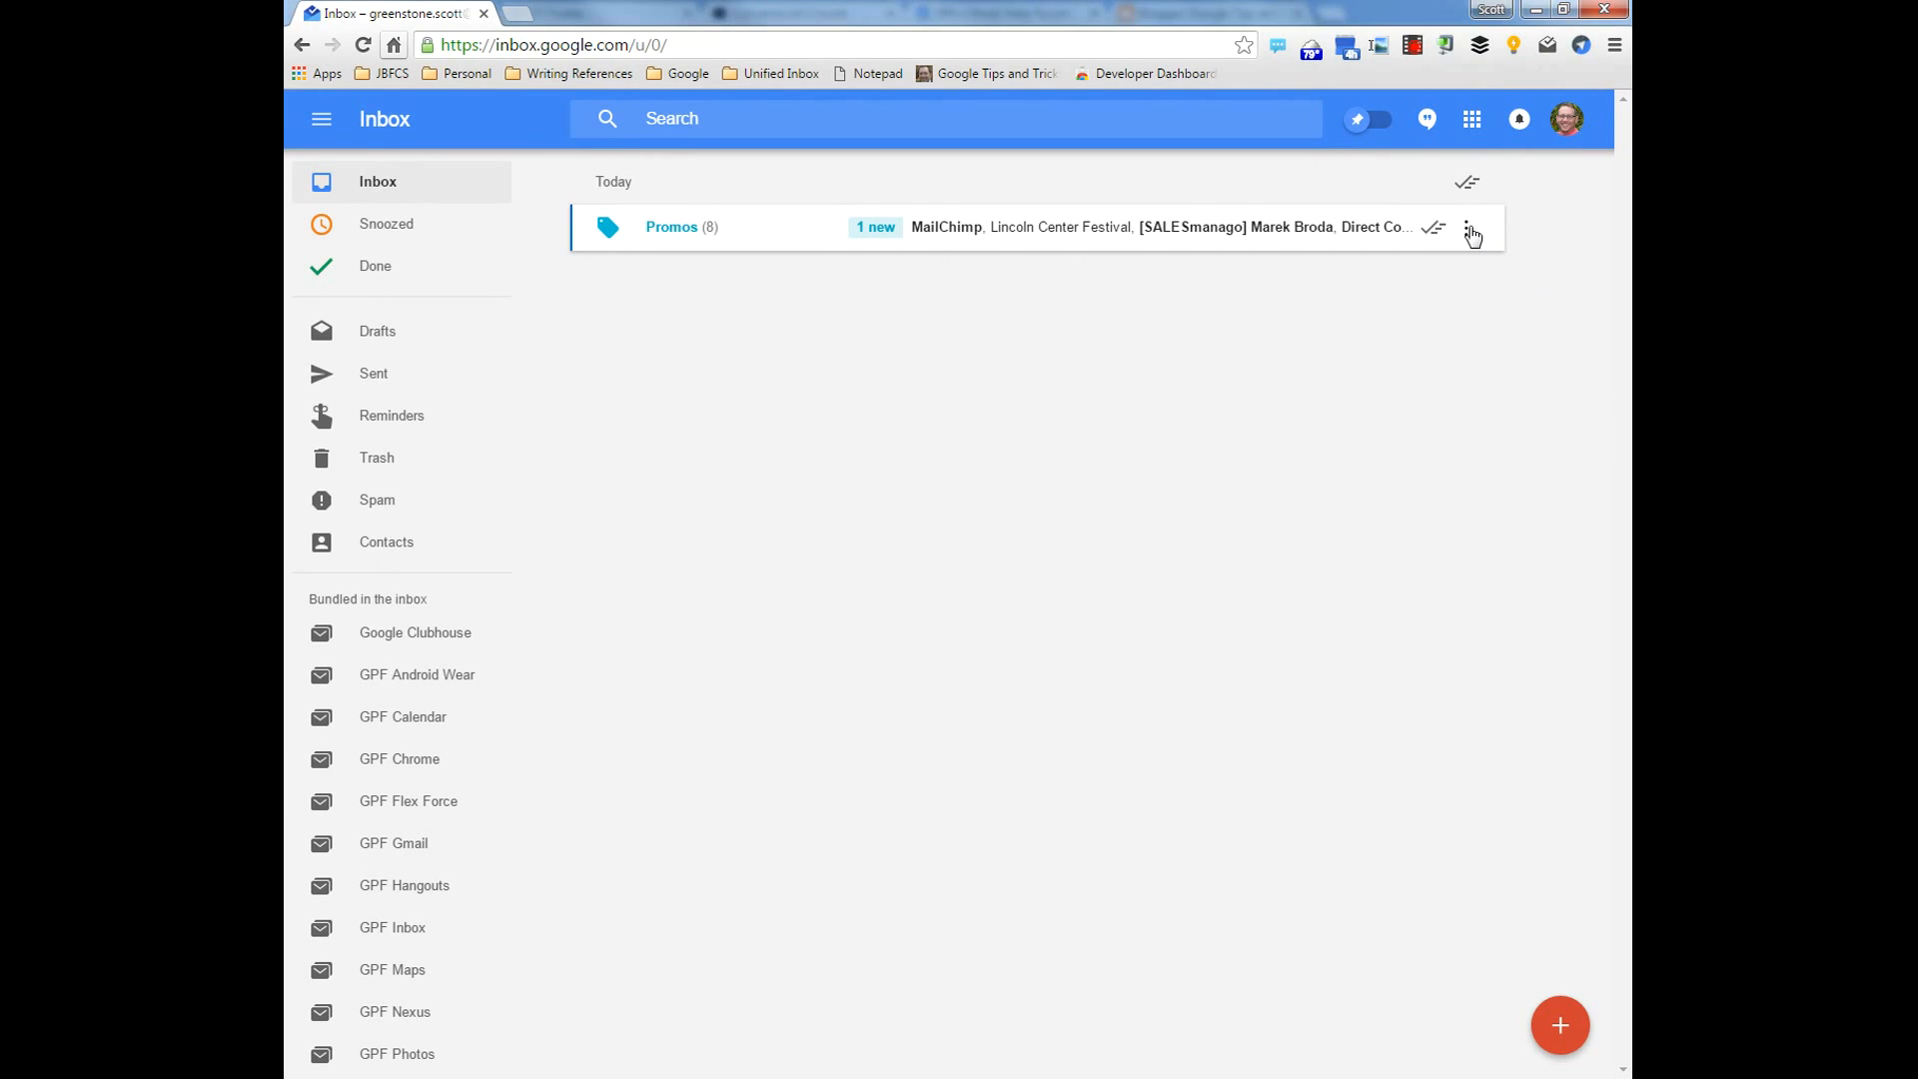
Select every email in the Promos bundle via its checkbox, showing 8 selected
click(1467, 228)
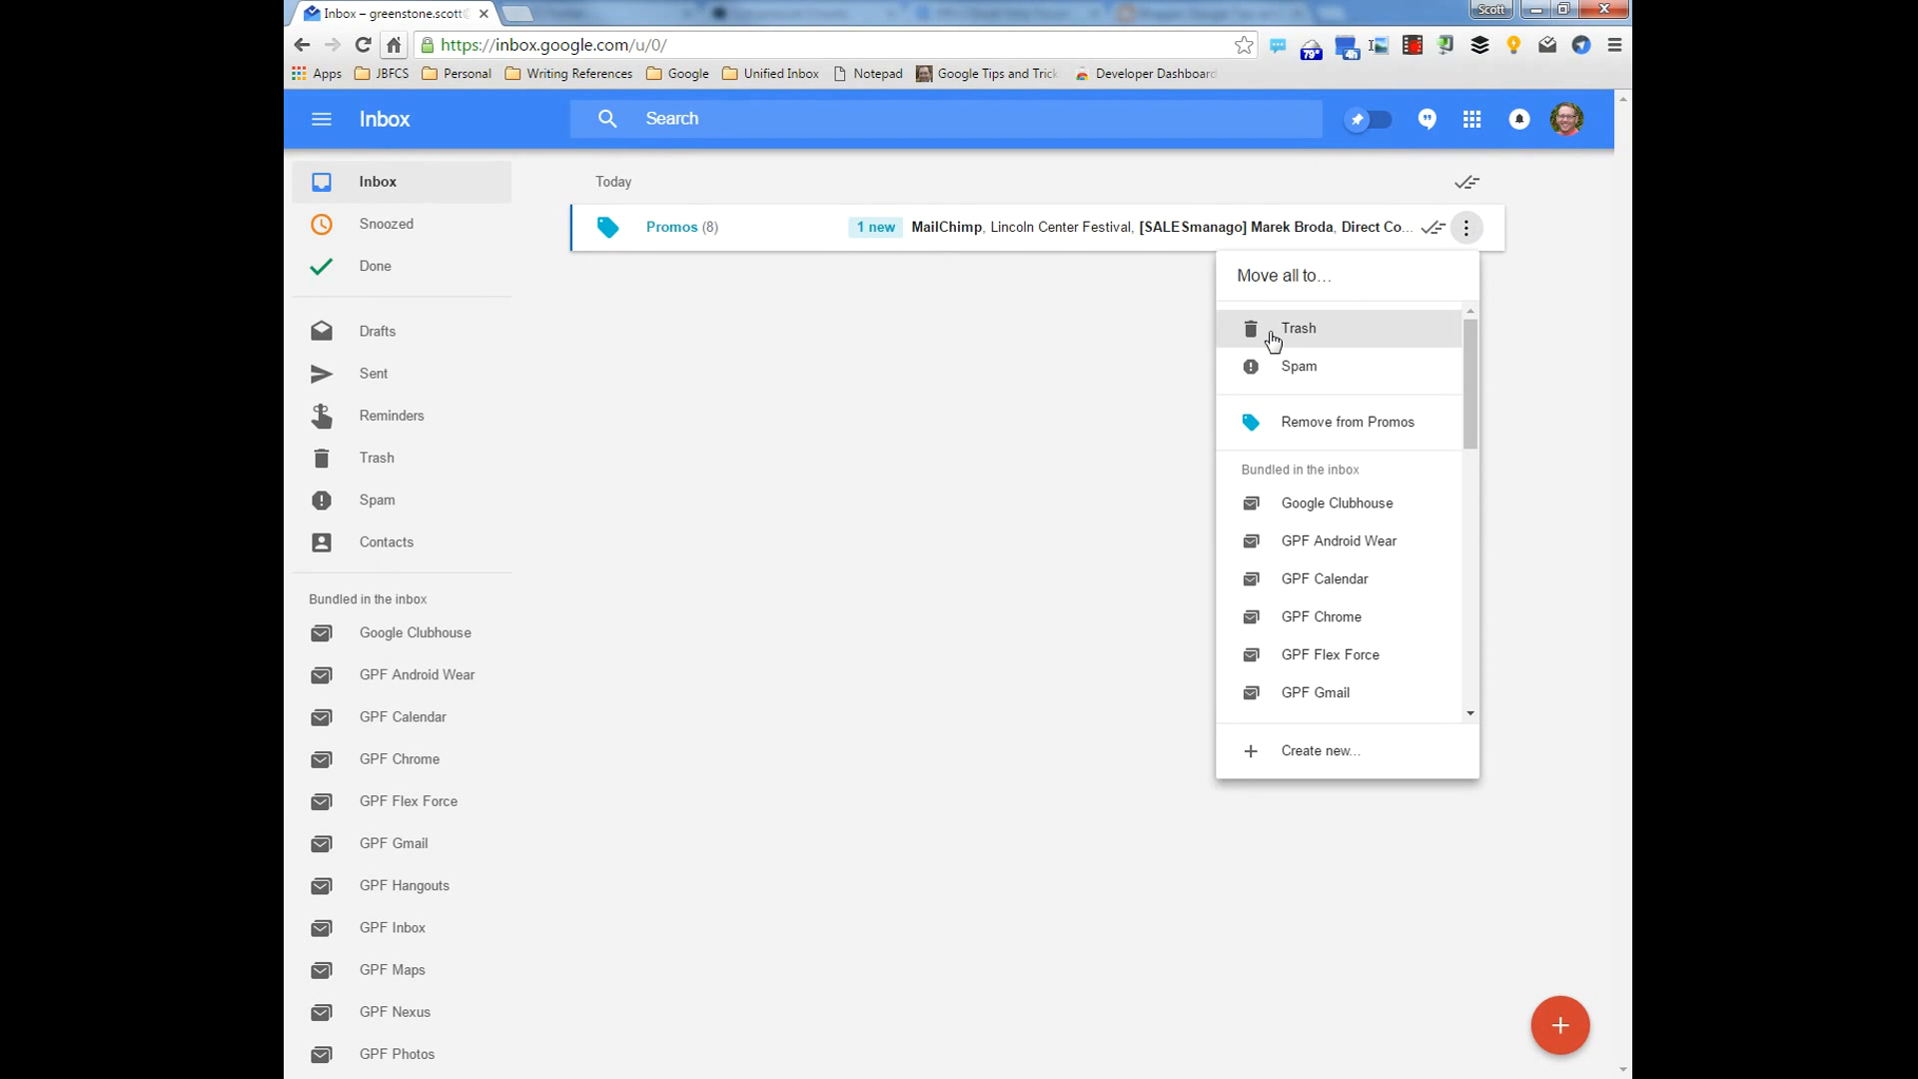
mouse_move(863, 297)
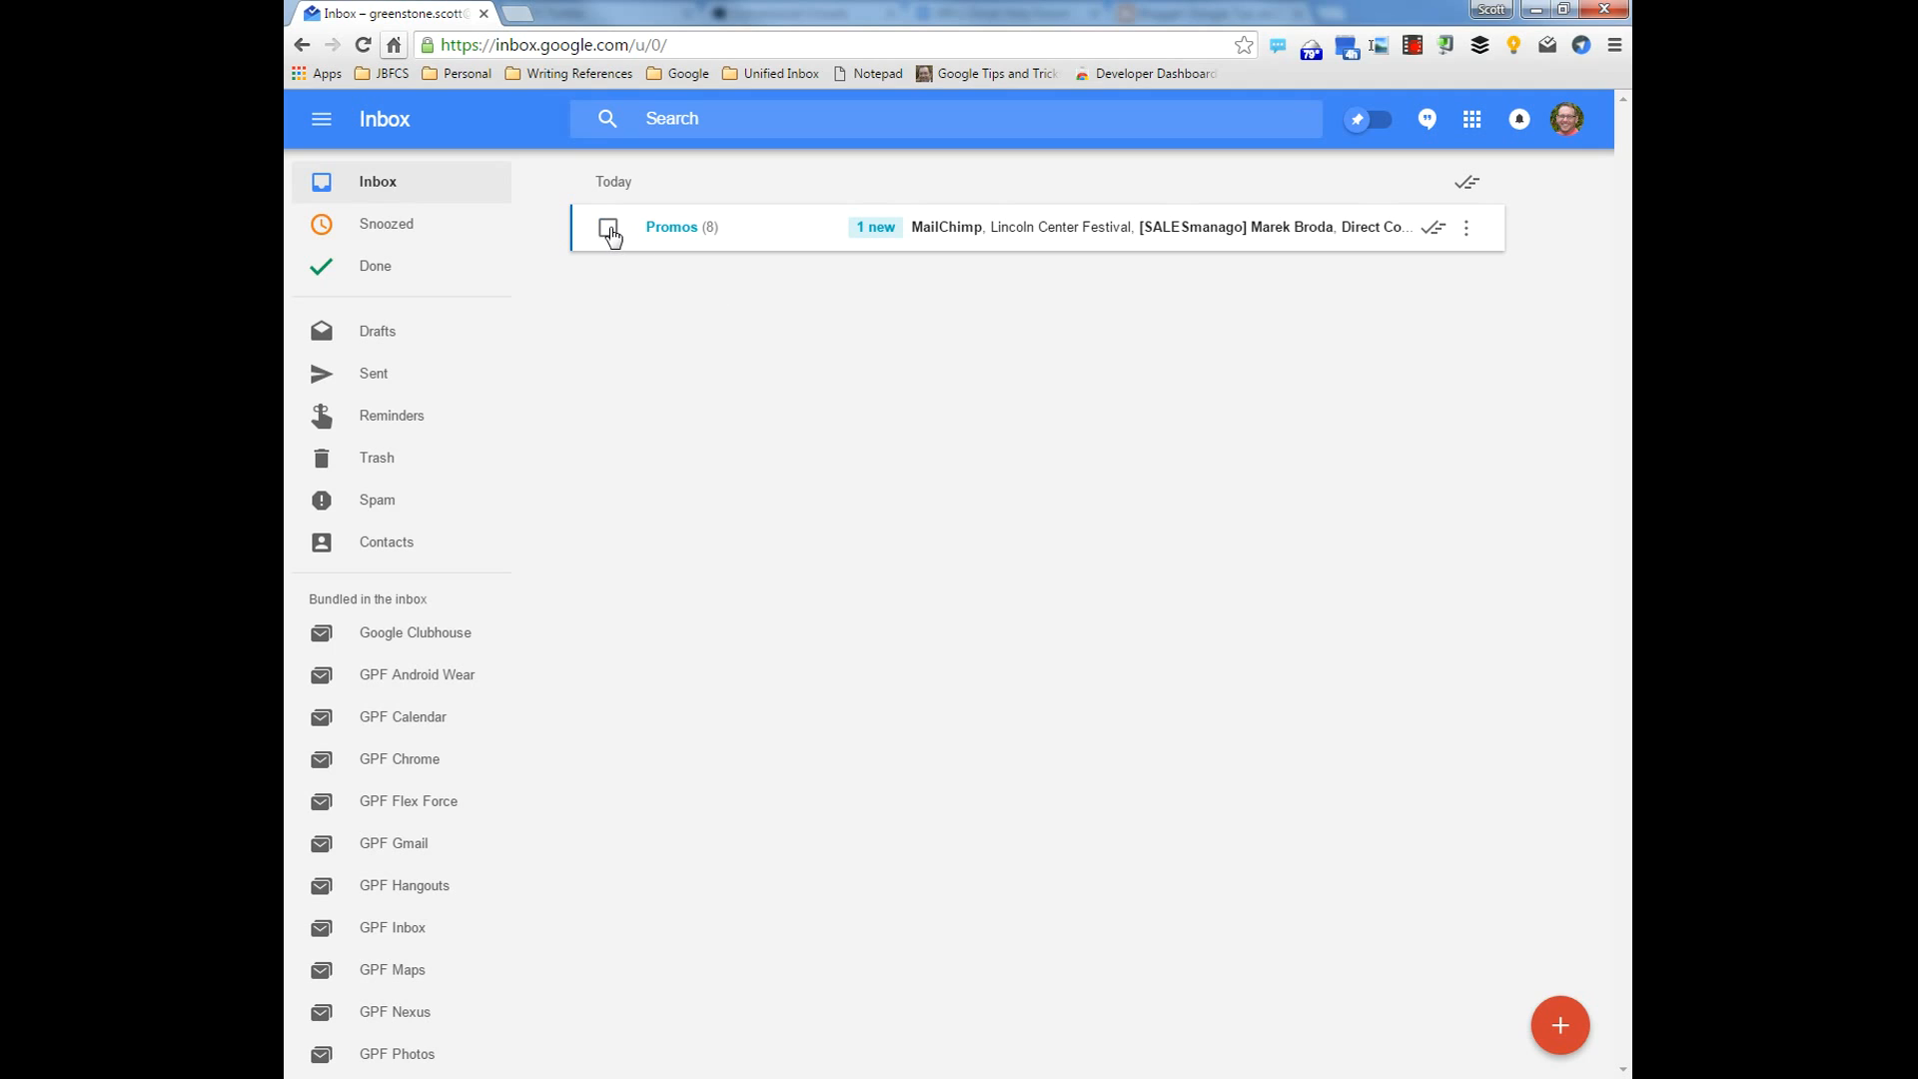
click(607, 228)
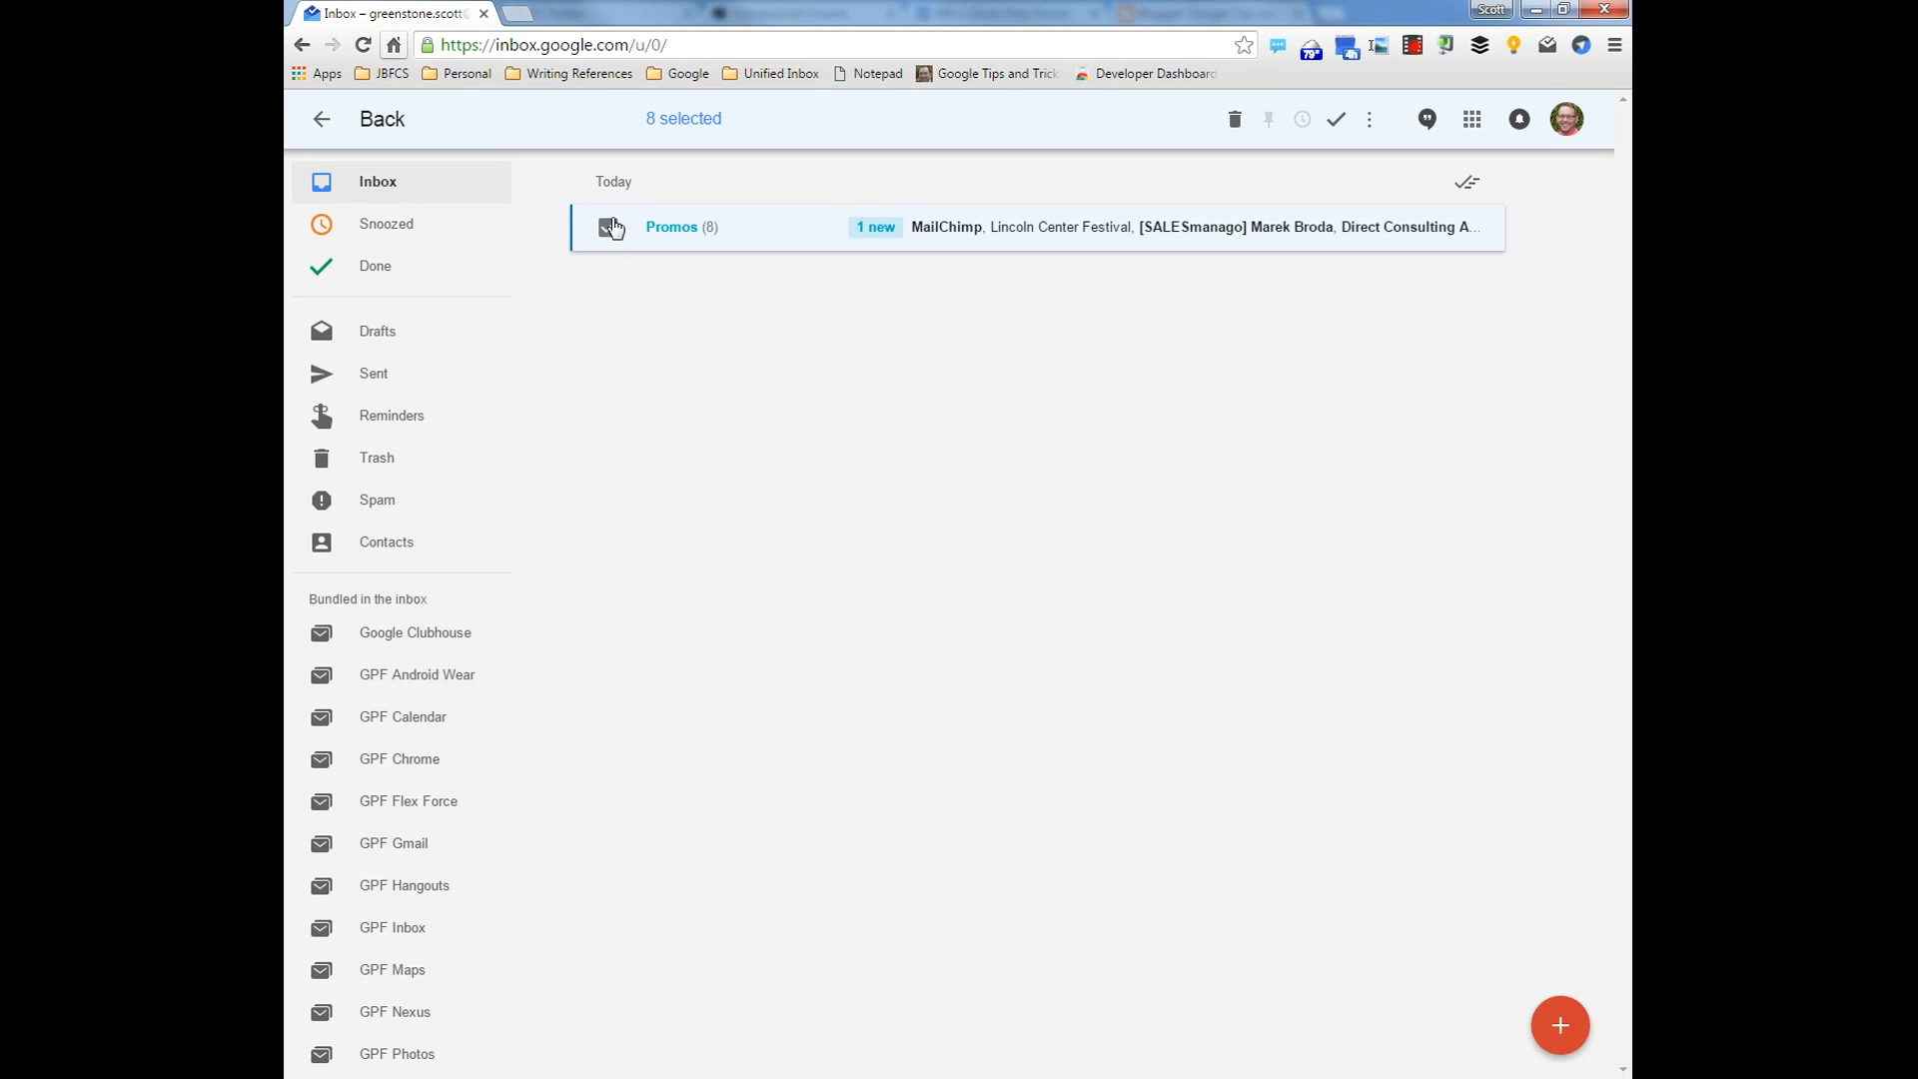
click(607, 227)
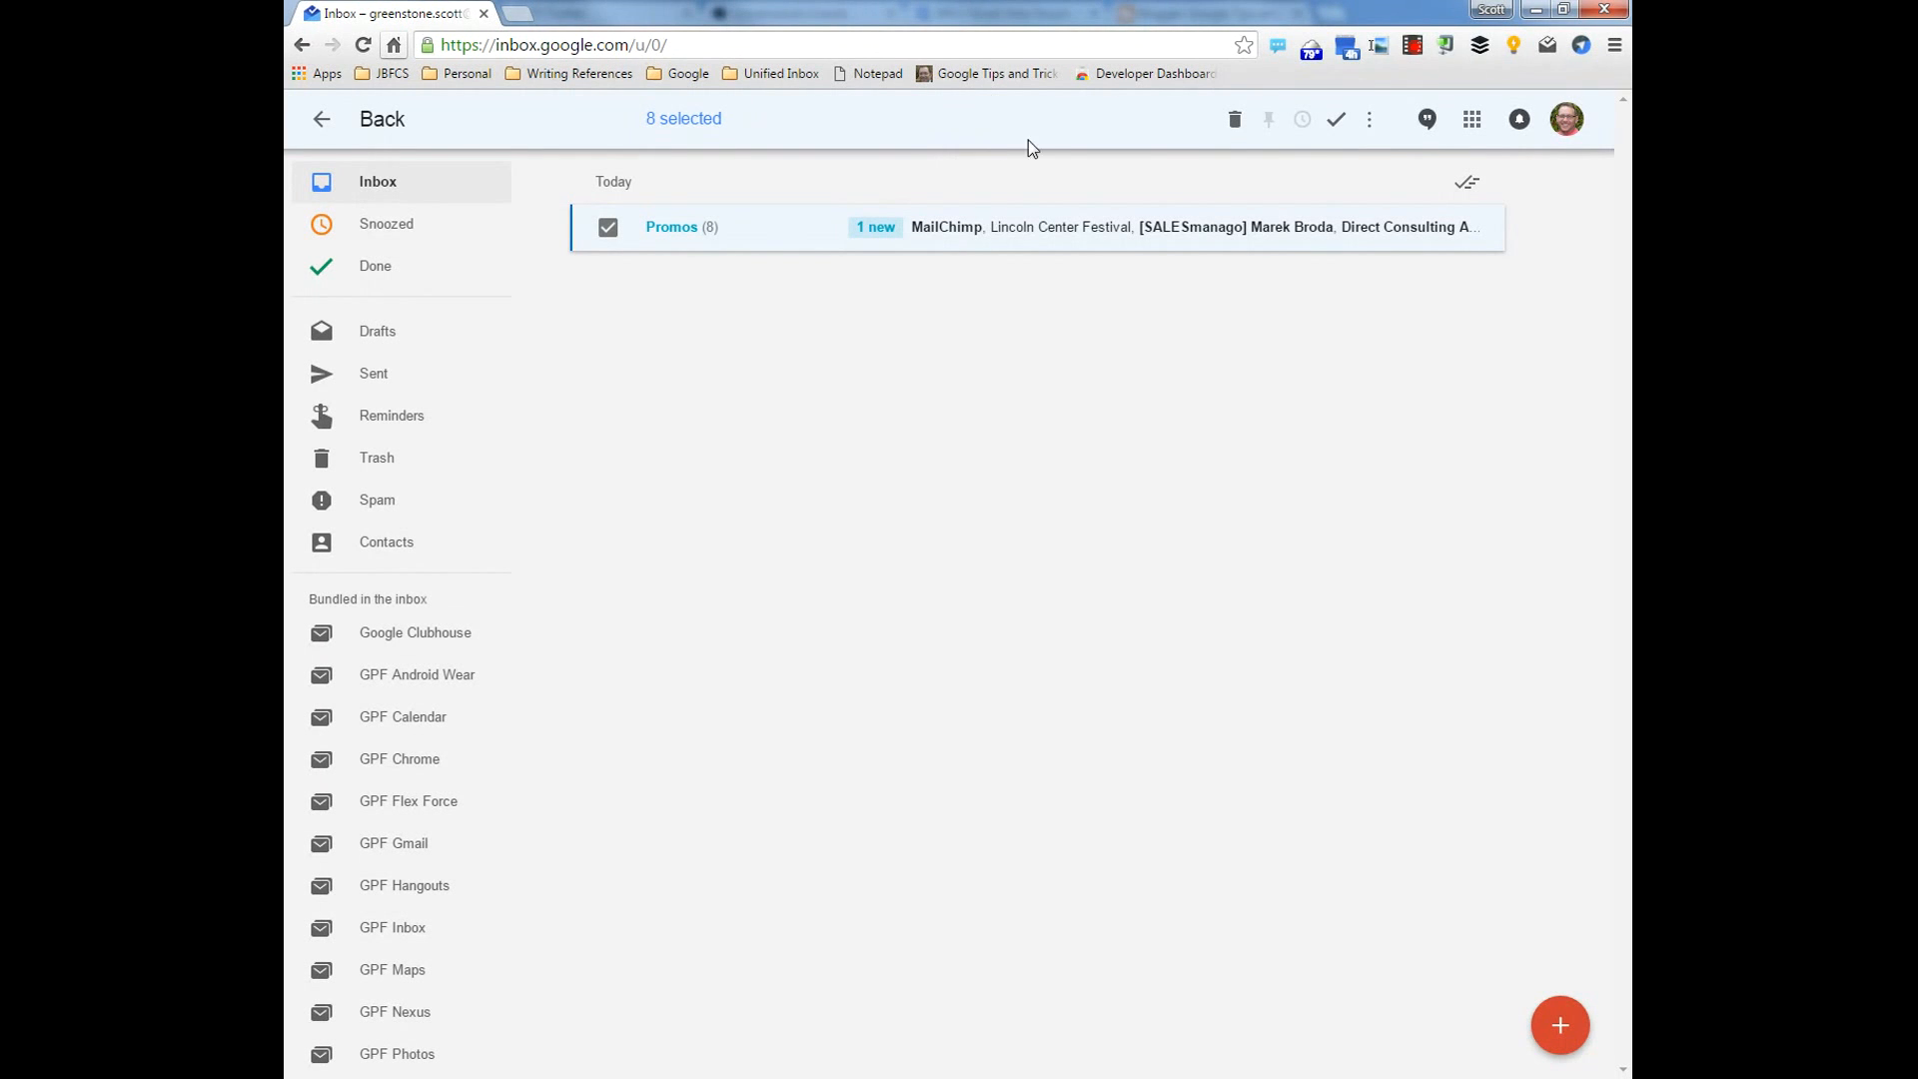
mouse_move(1372, 110)
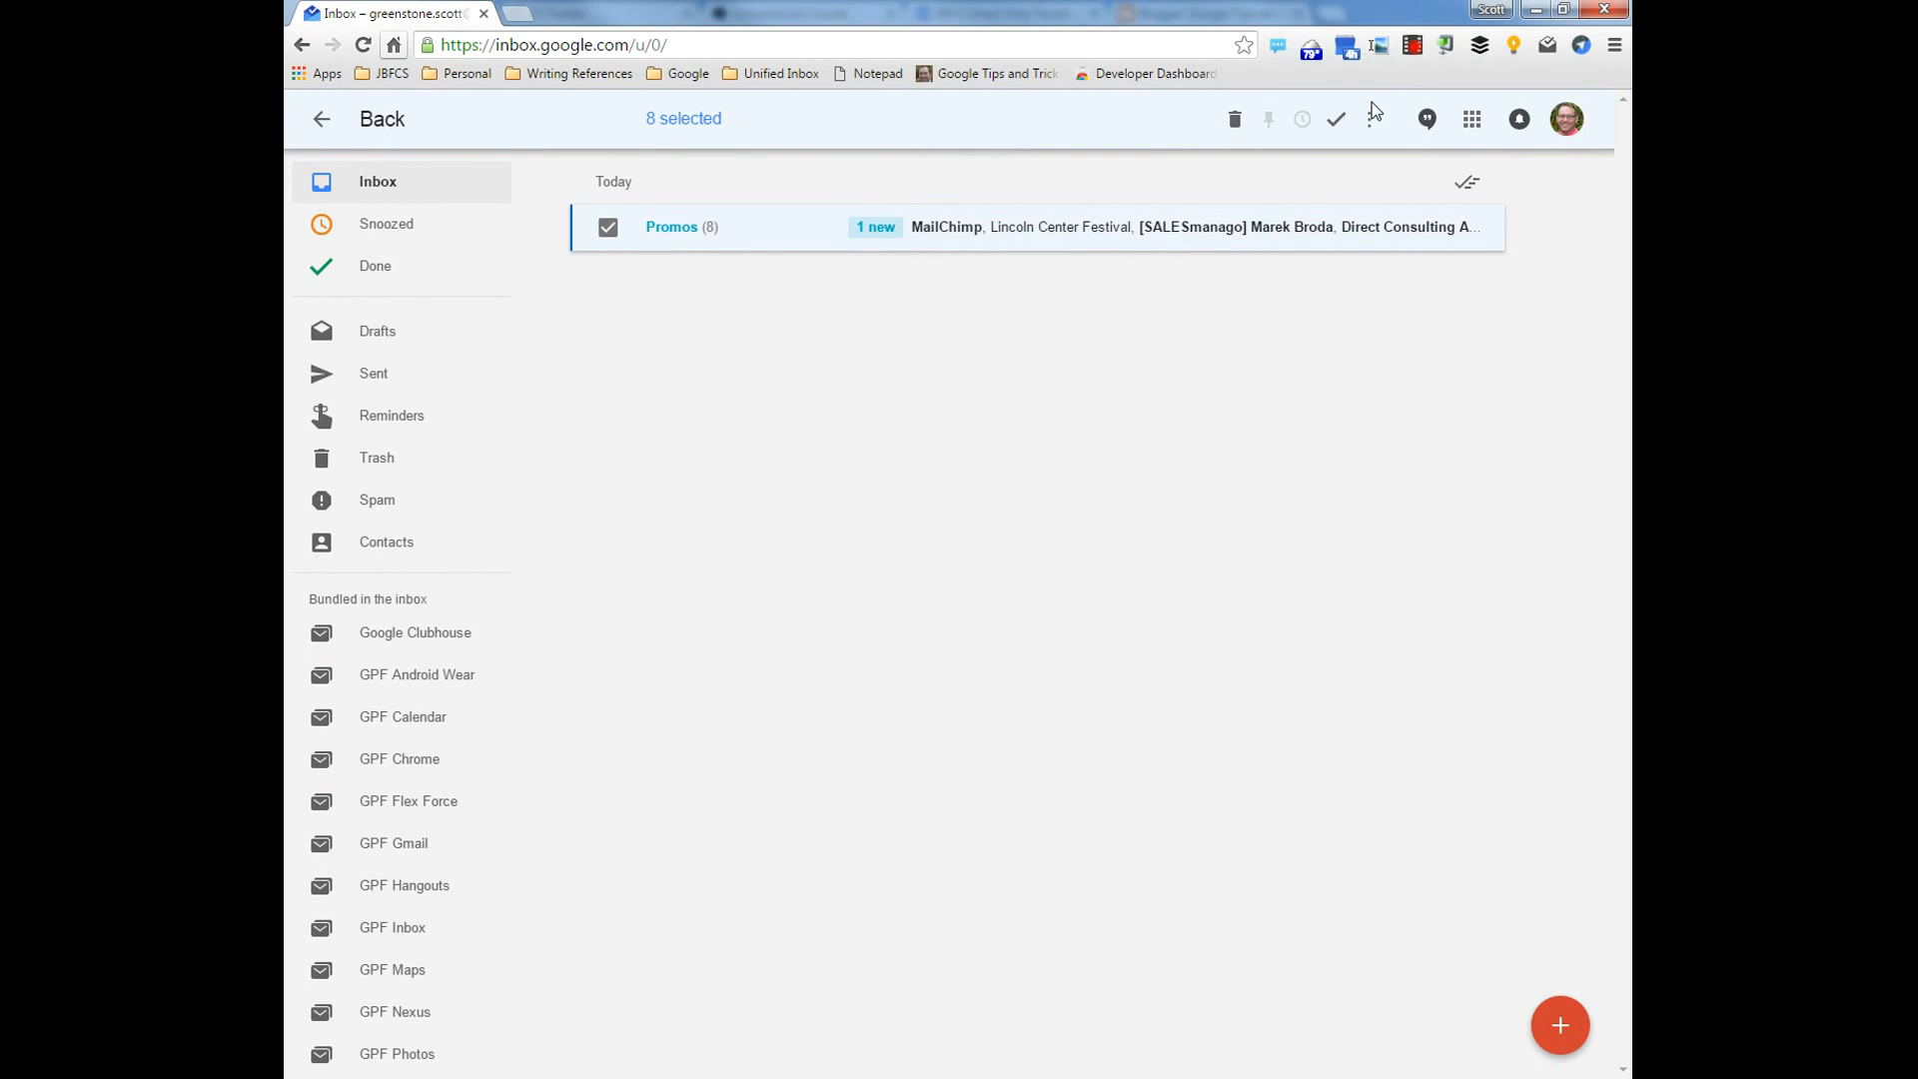
mouse_move(1235, 118)
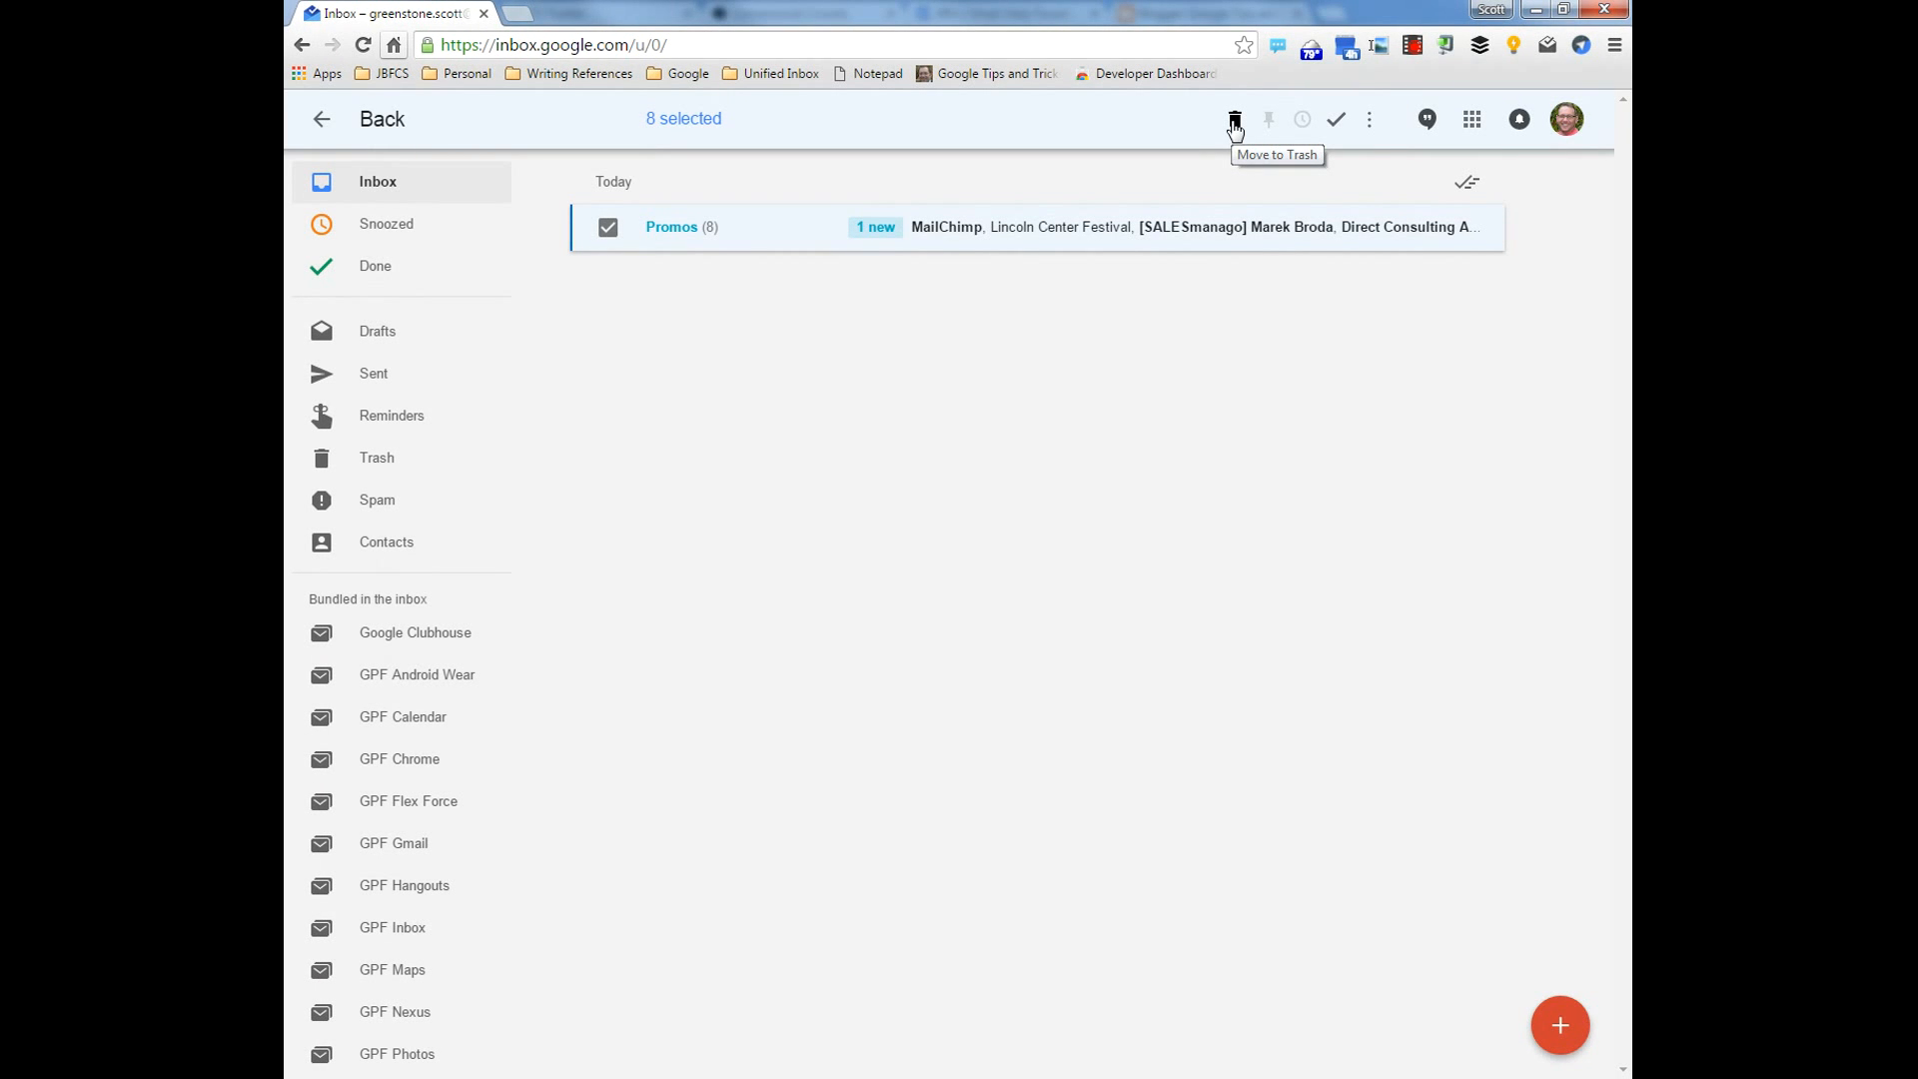
mouse_move(1336, 117)
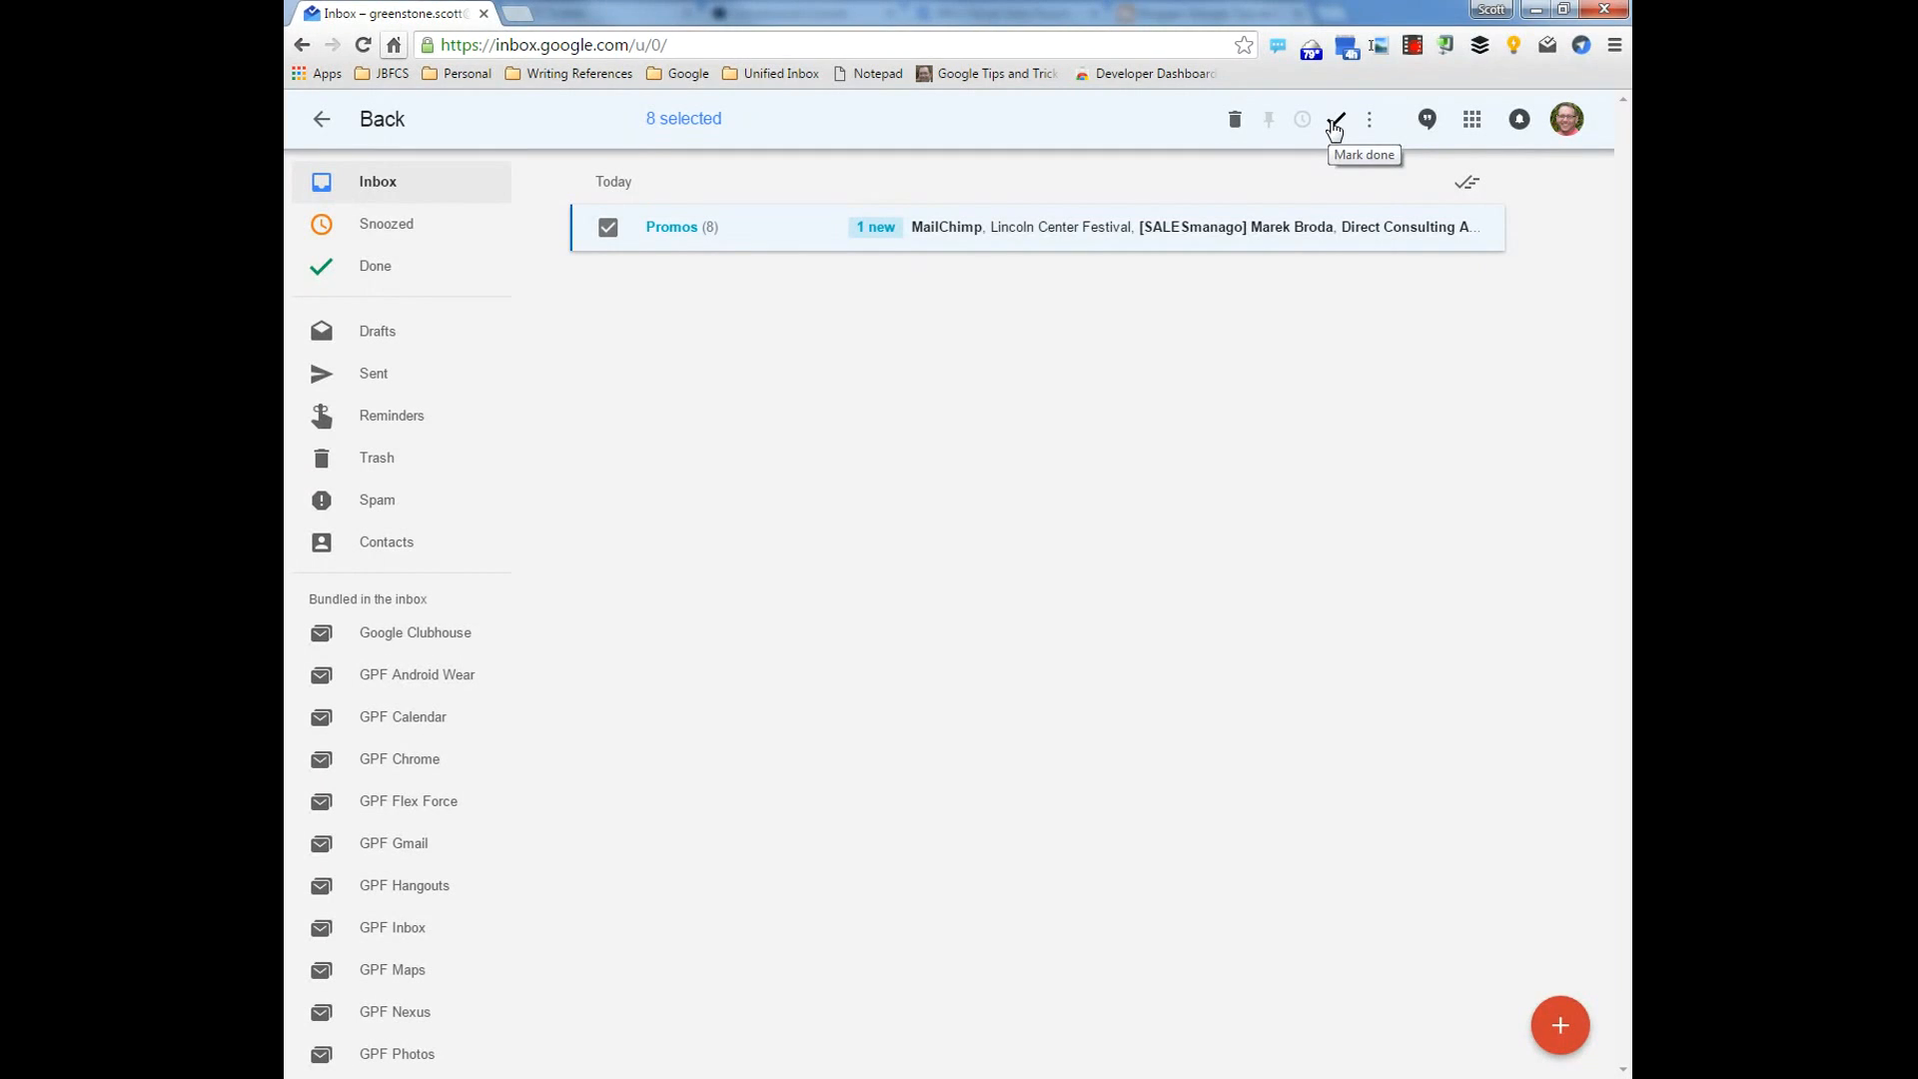
Move the 8 selected Promos emails to Trash from the toolbar, reaching Inbox Zero
click(1367, 118)
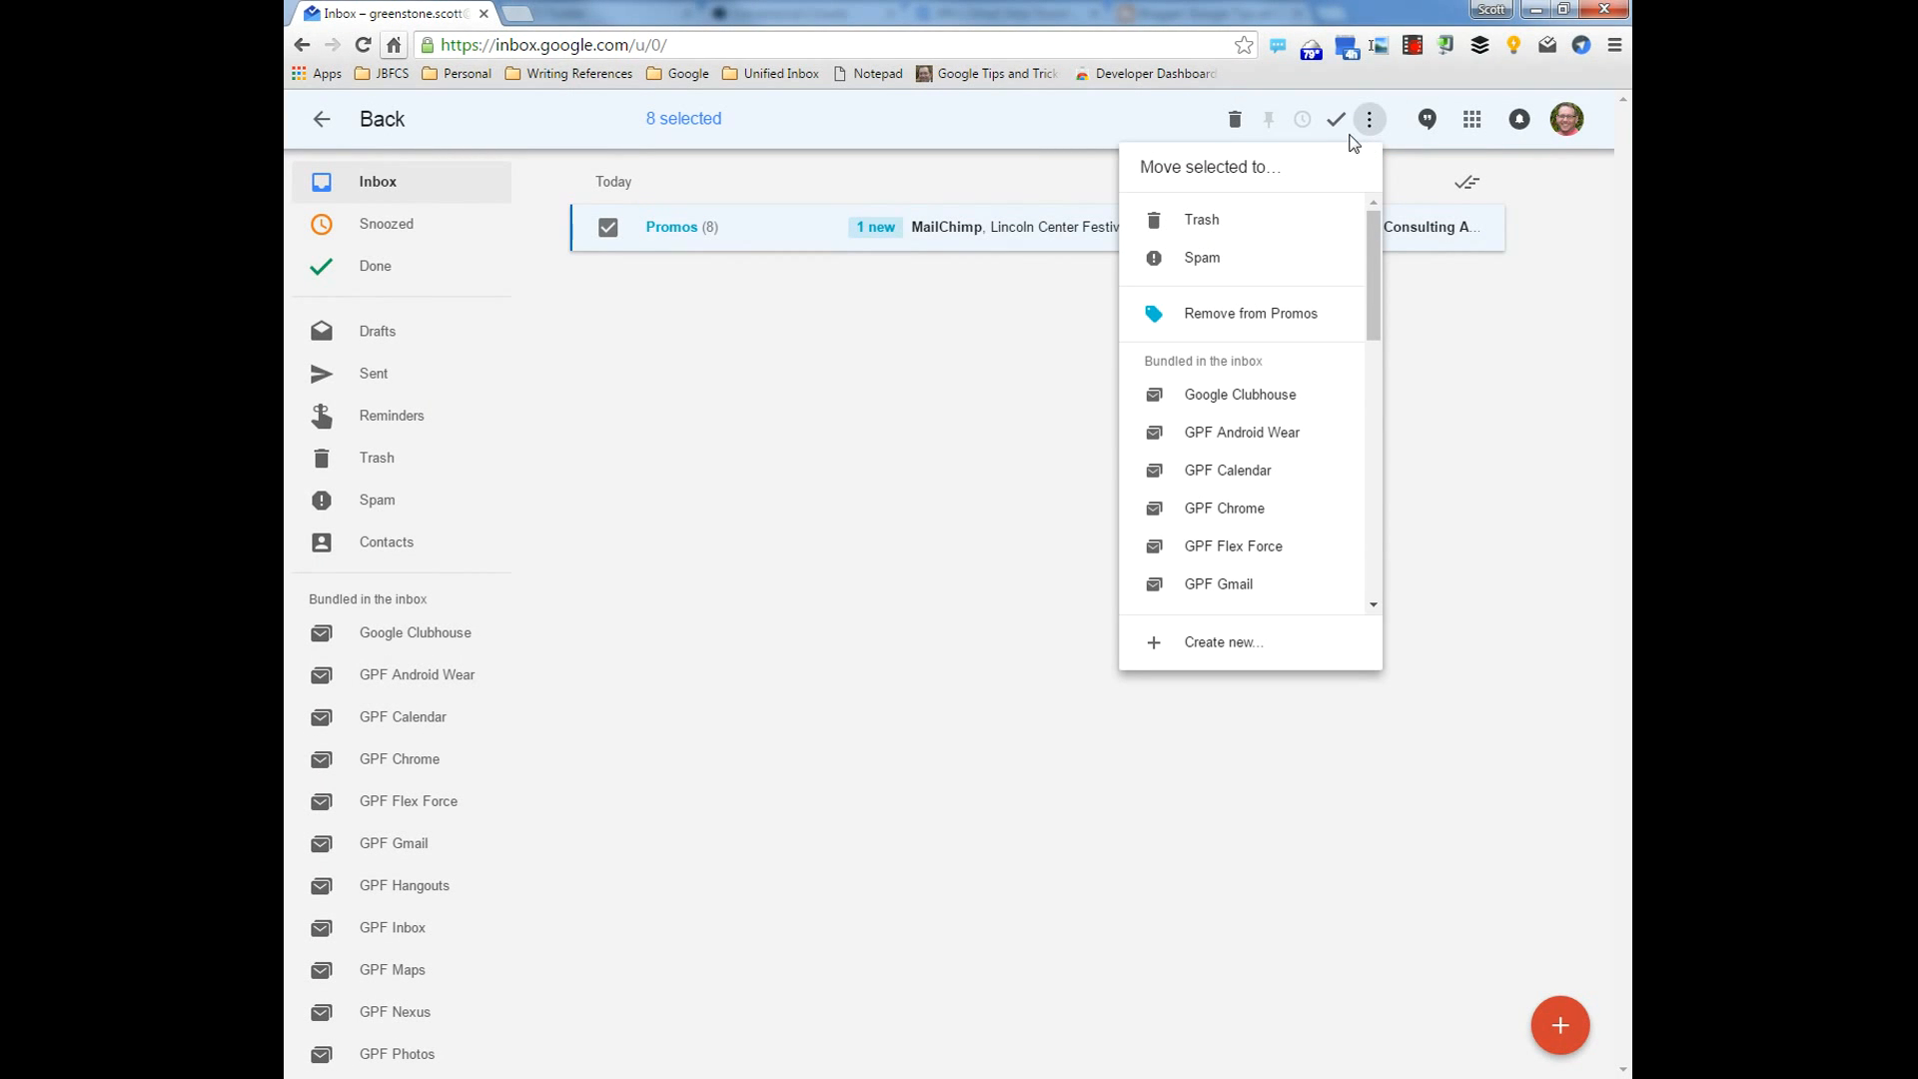
mouse_move(1001, 173)
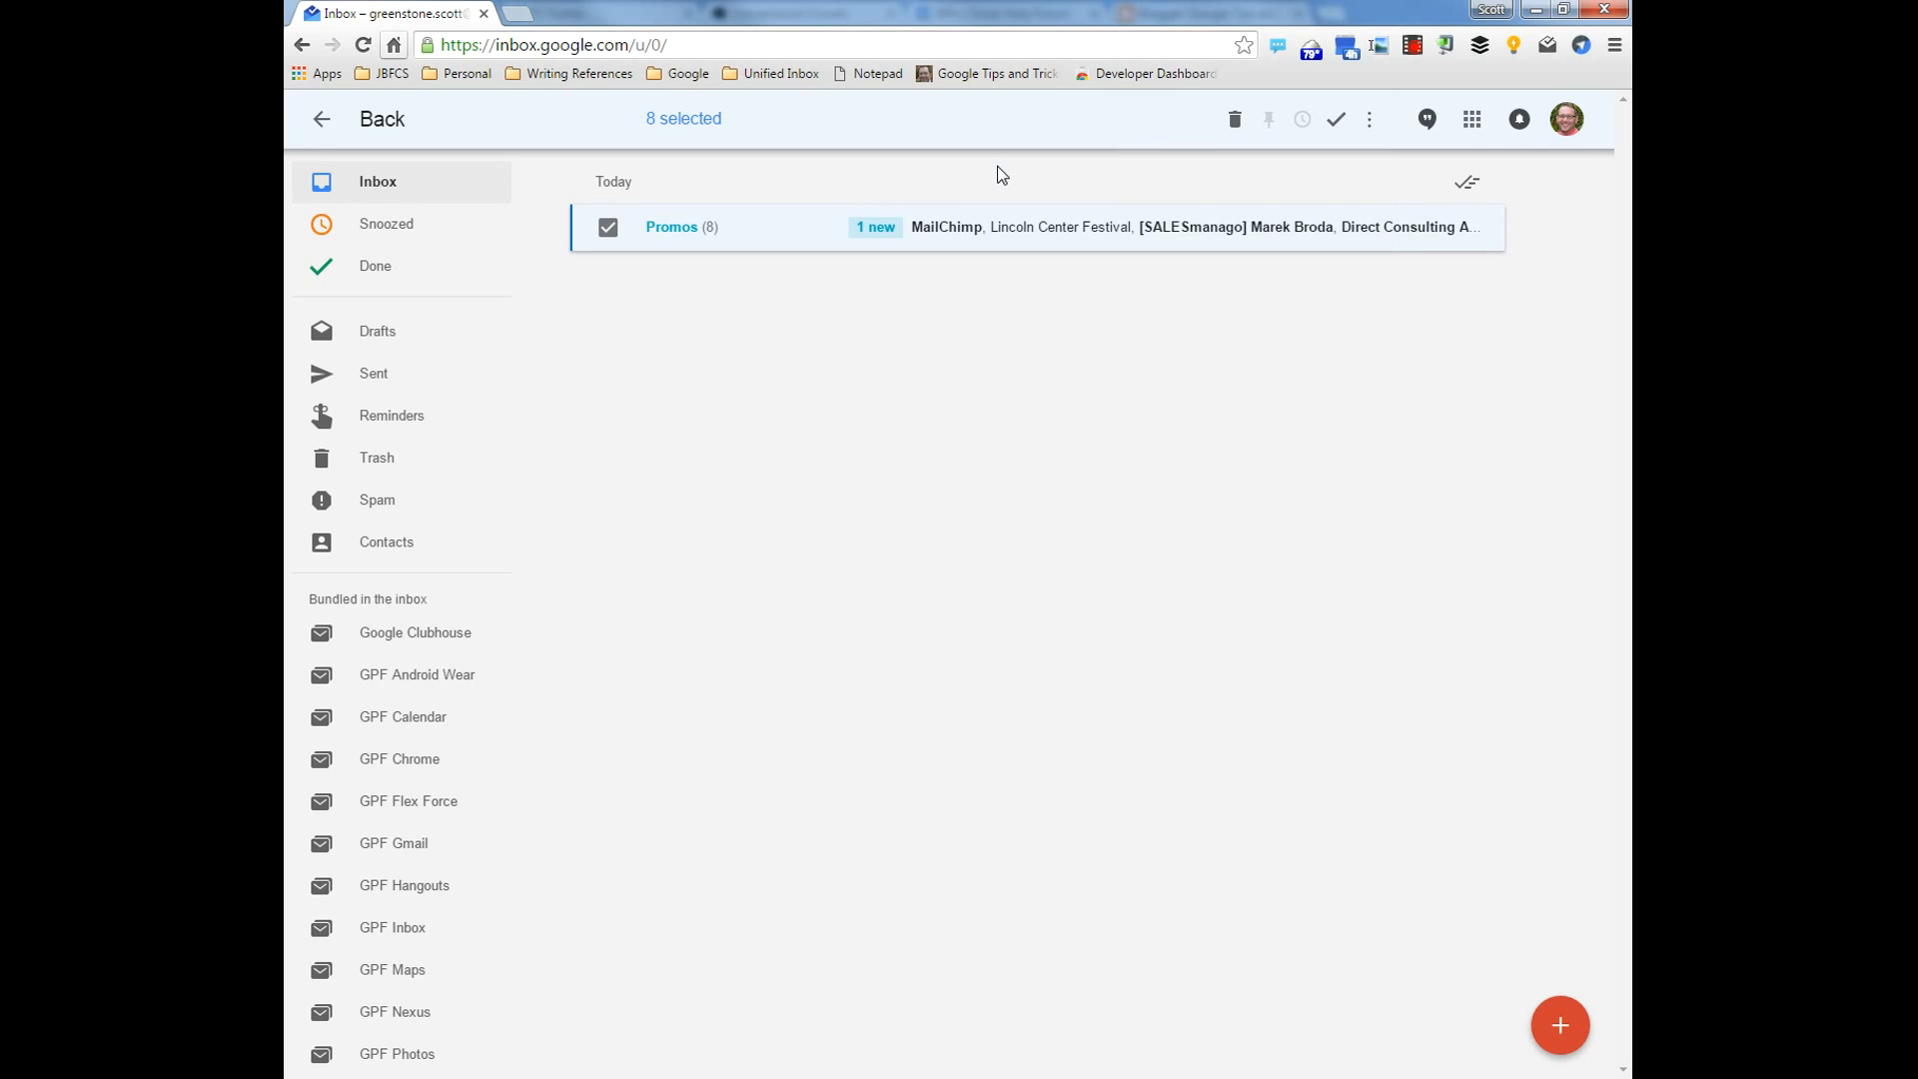
mouse_move(1153, 176)
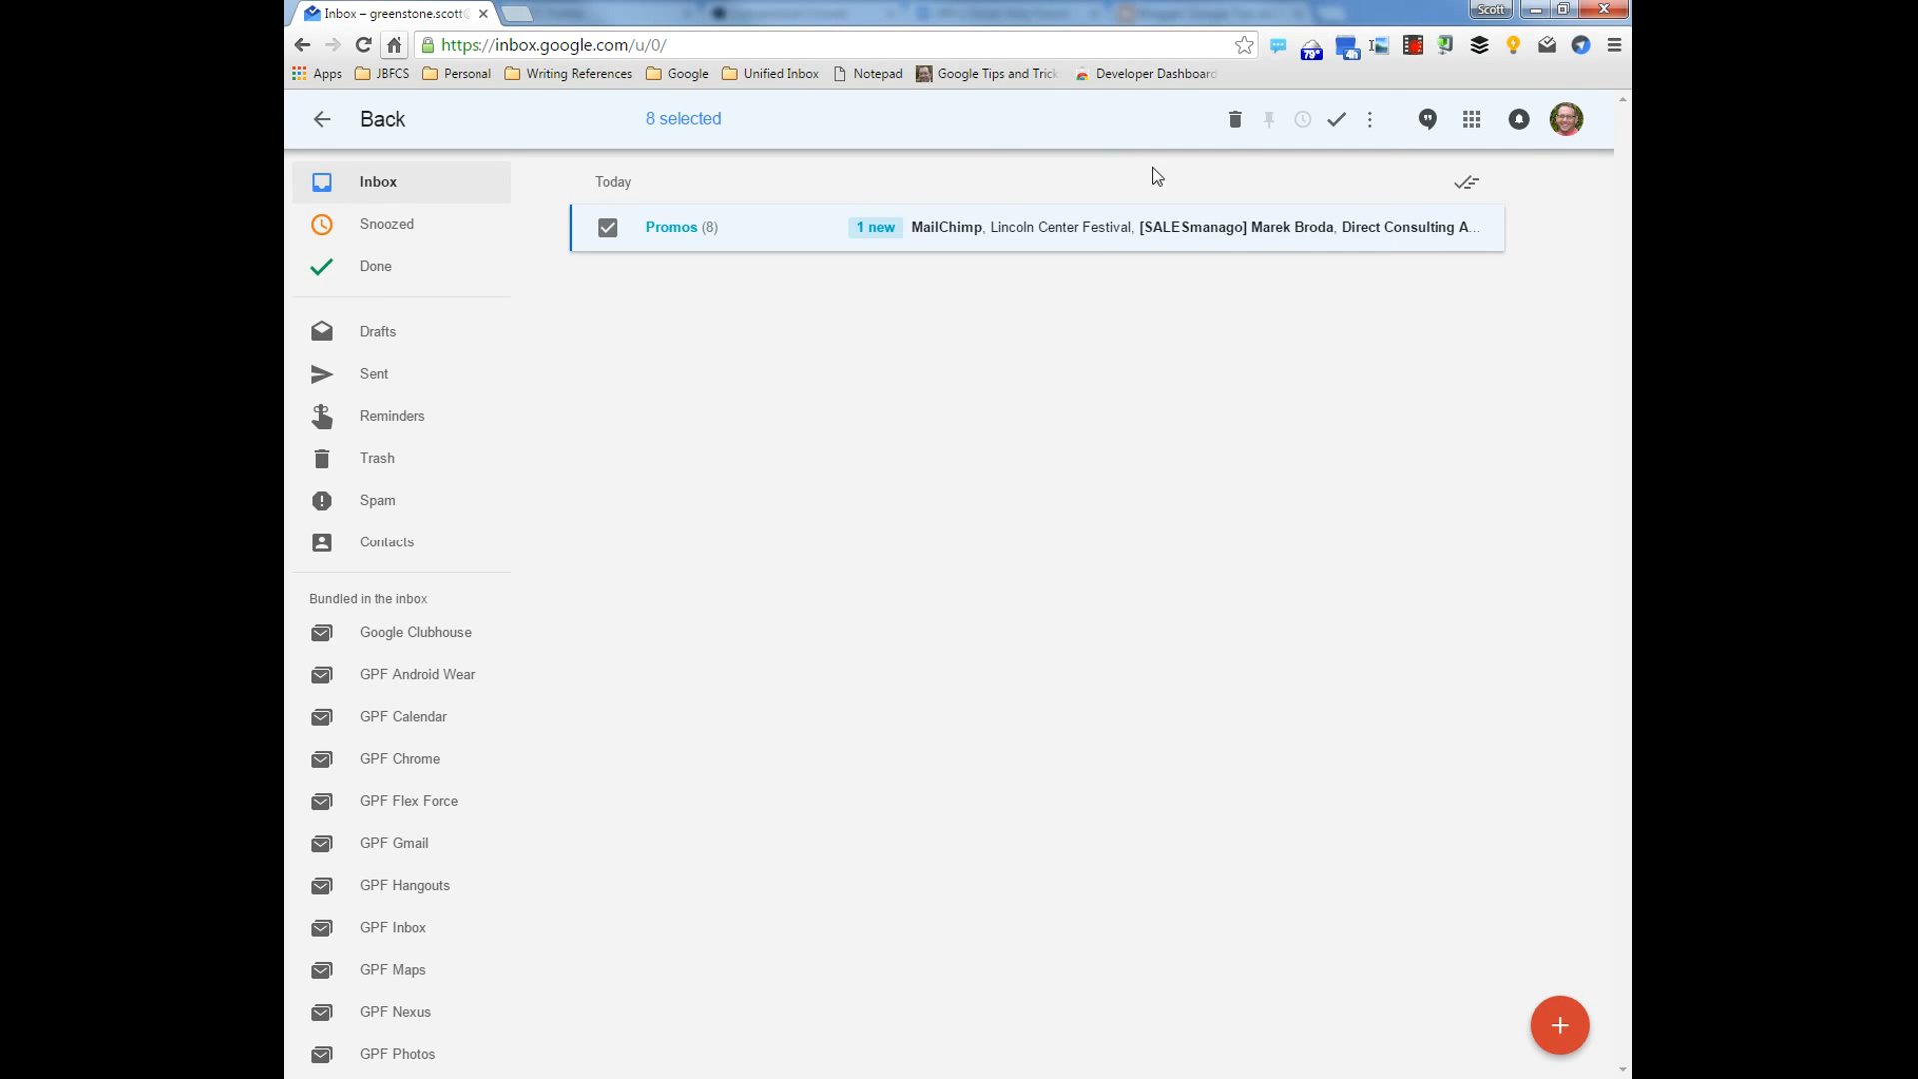
mouse_move(1234, 118)
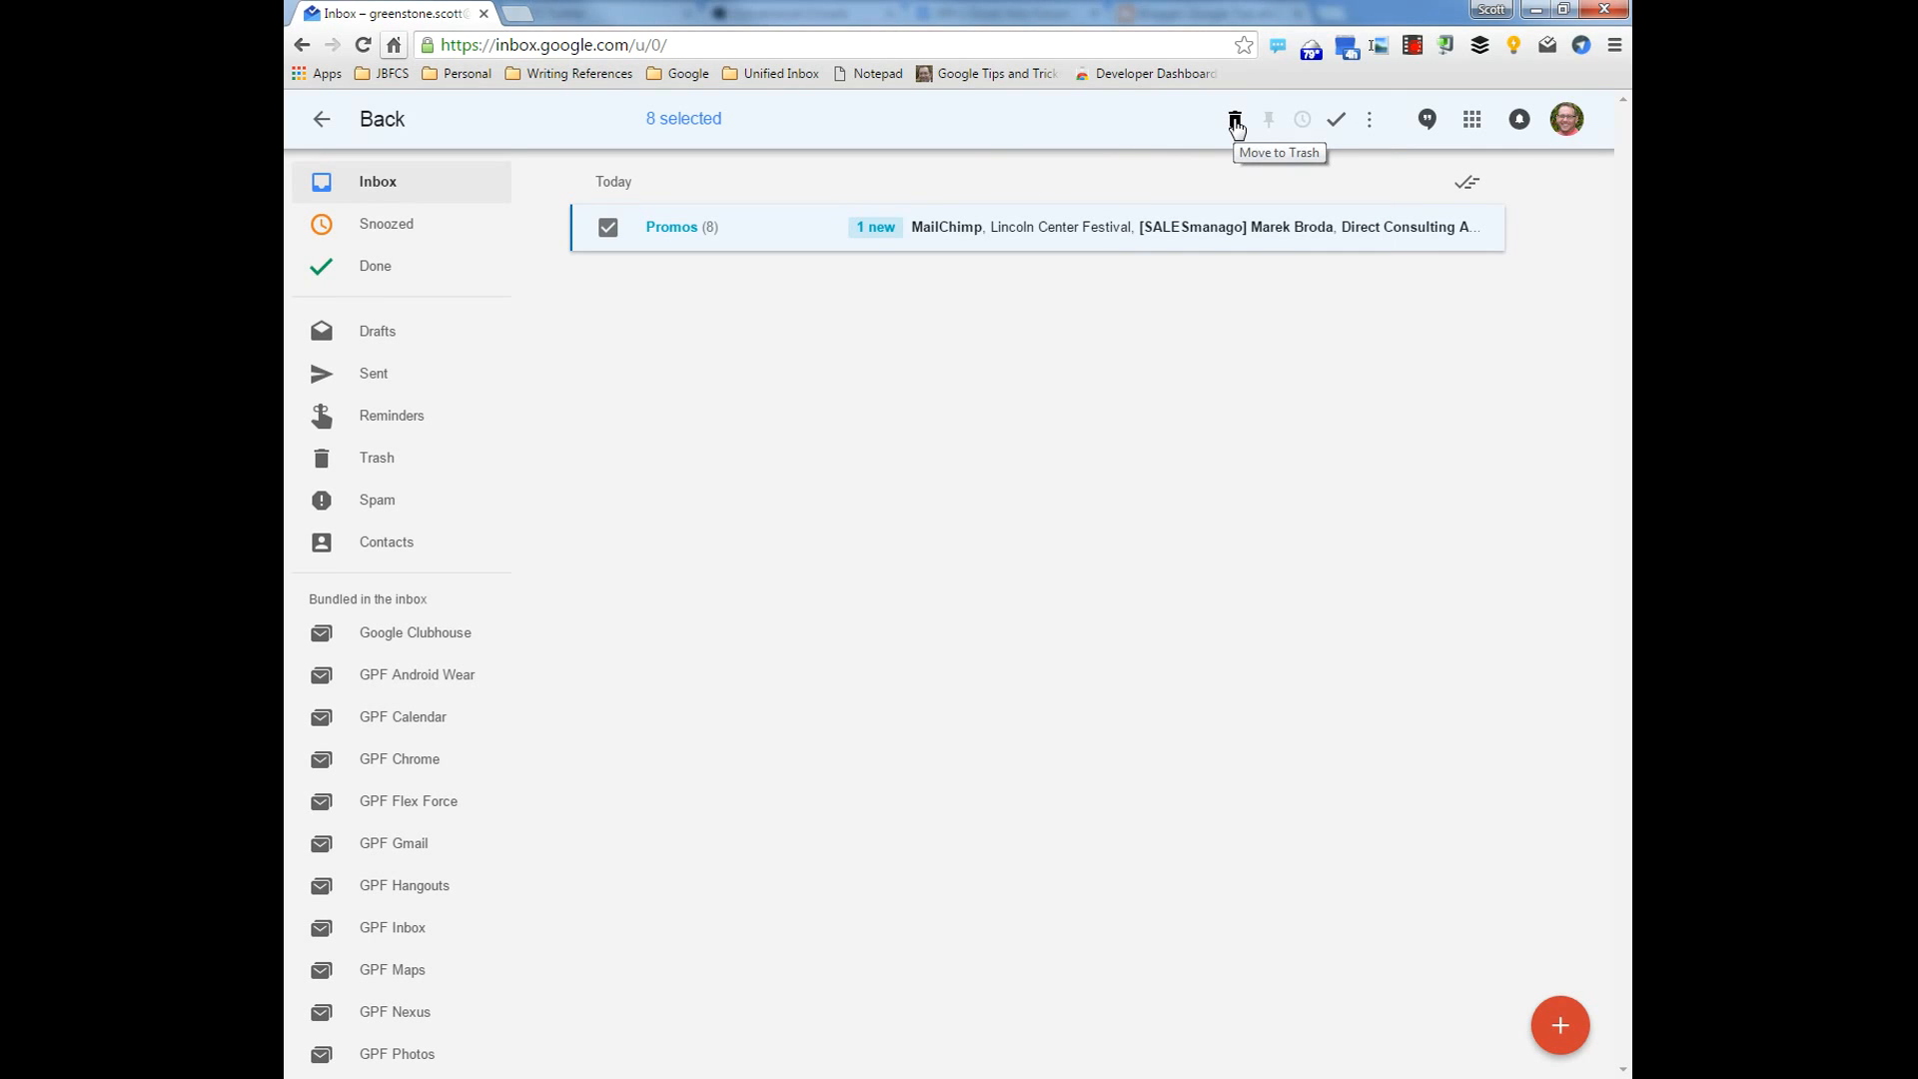
click(1234, 117)
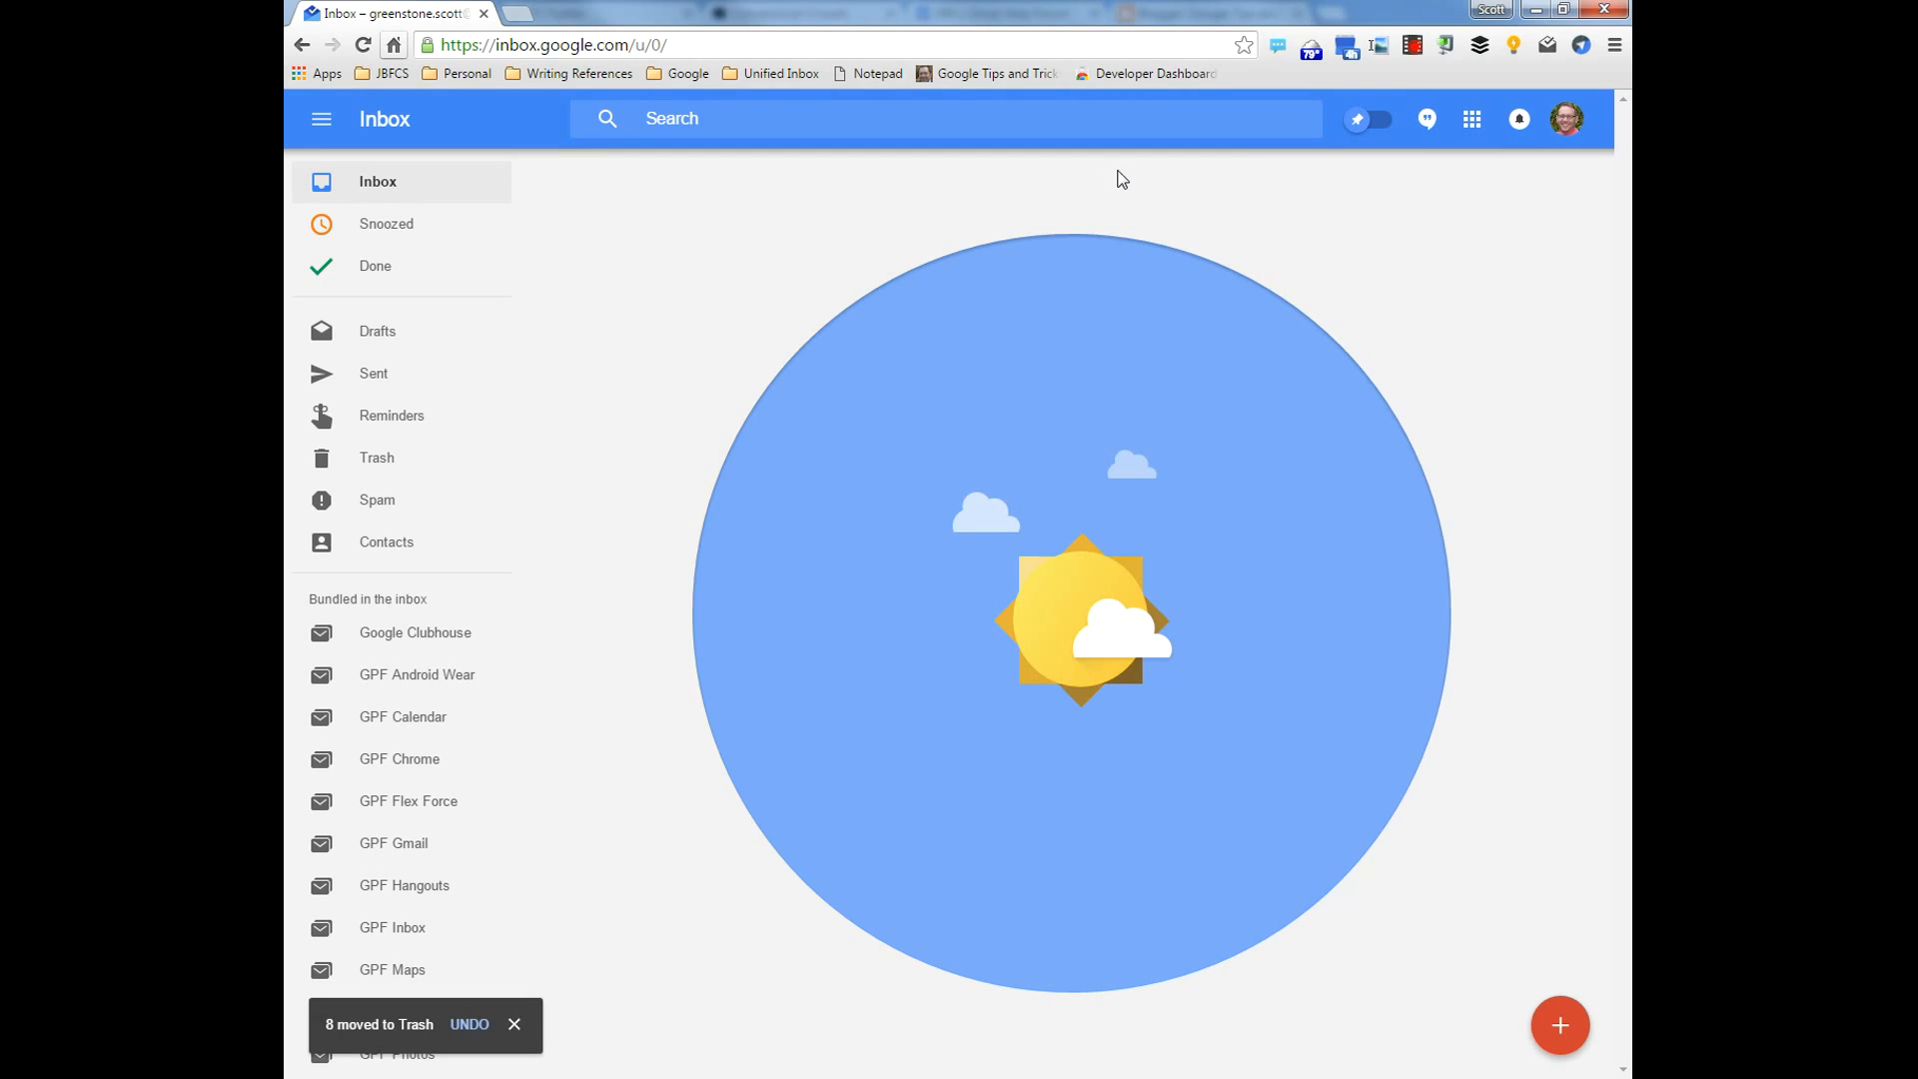